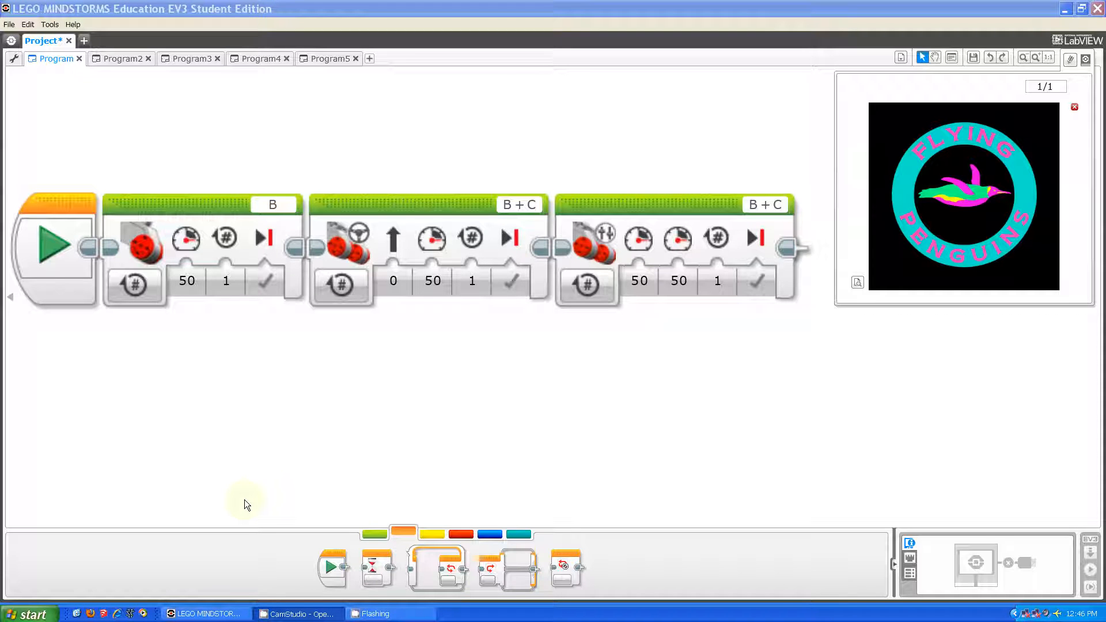
mouse_move(100, 176)
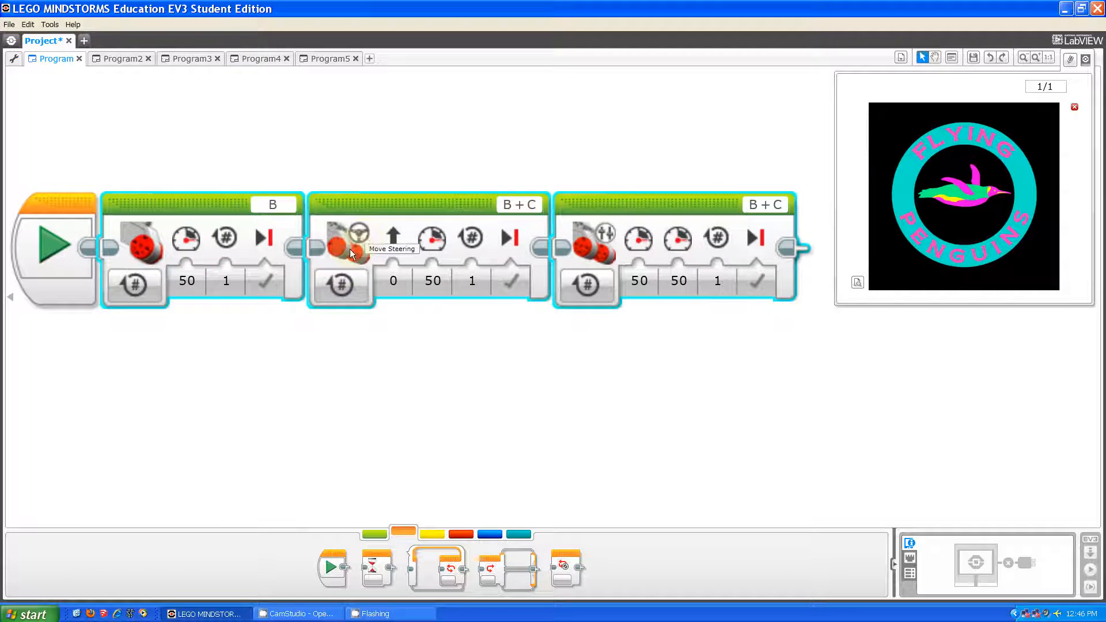
mouse_move(589, 243)
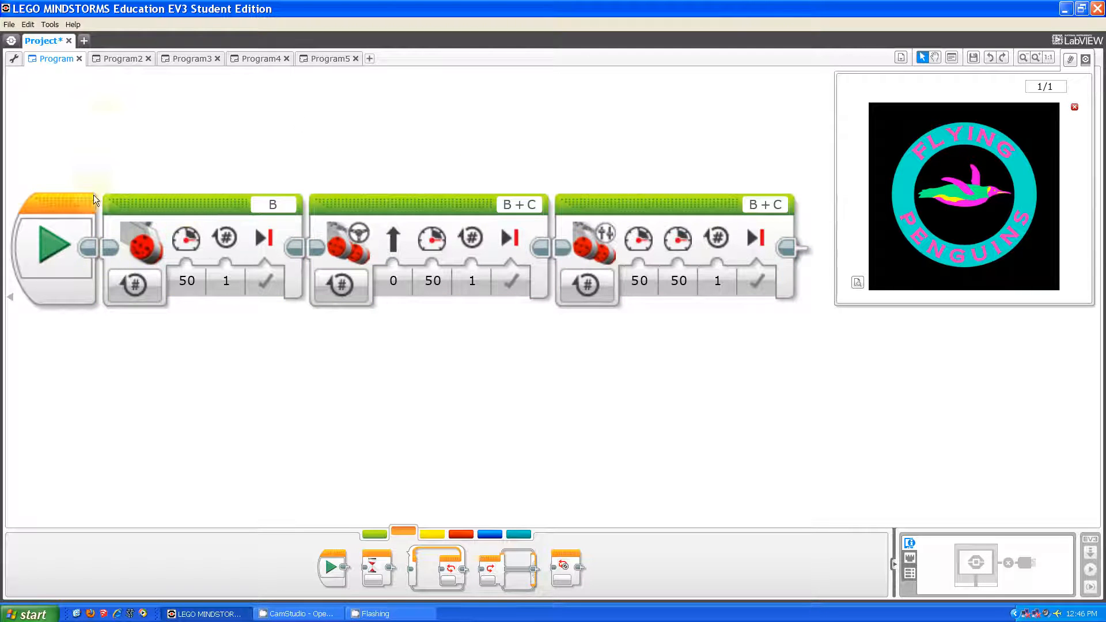
Switch to Program2, showing its Start block and single Large Motor block on port B
left_click(122, 57)
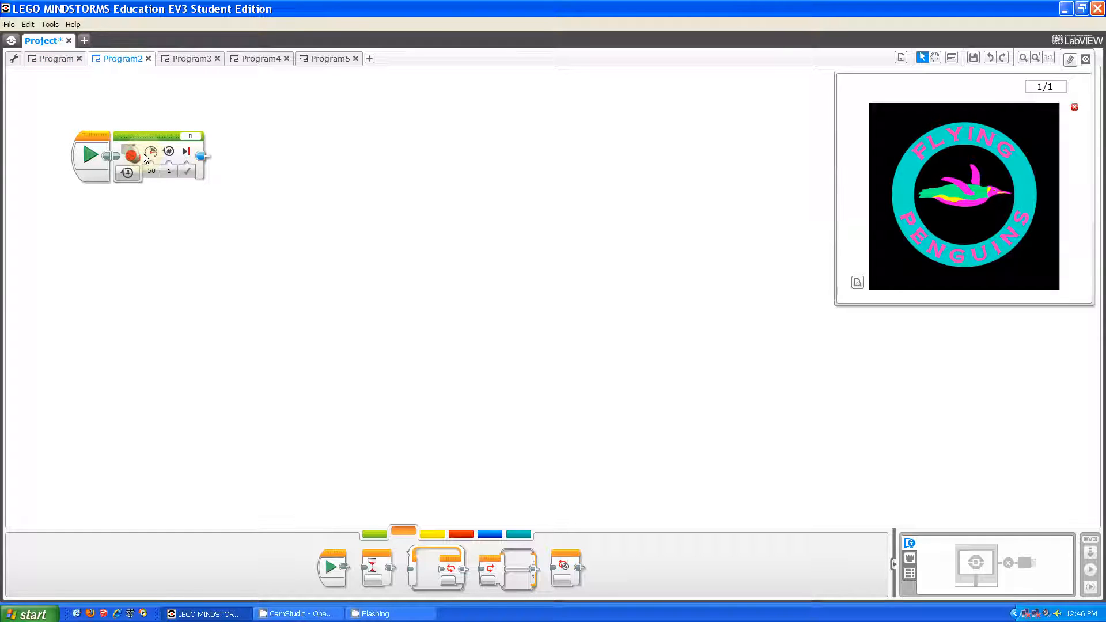
mouse_move(132, 154)
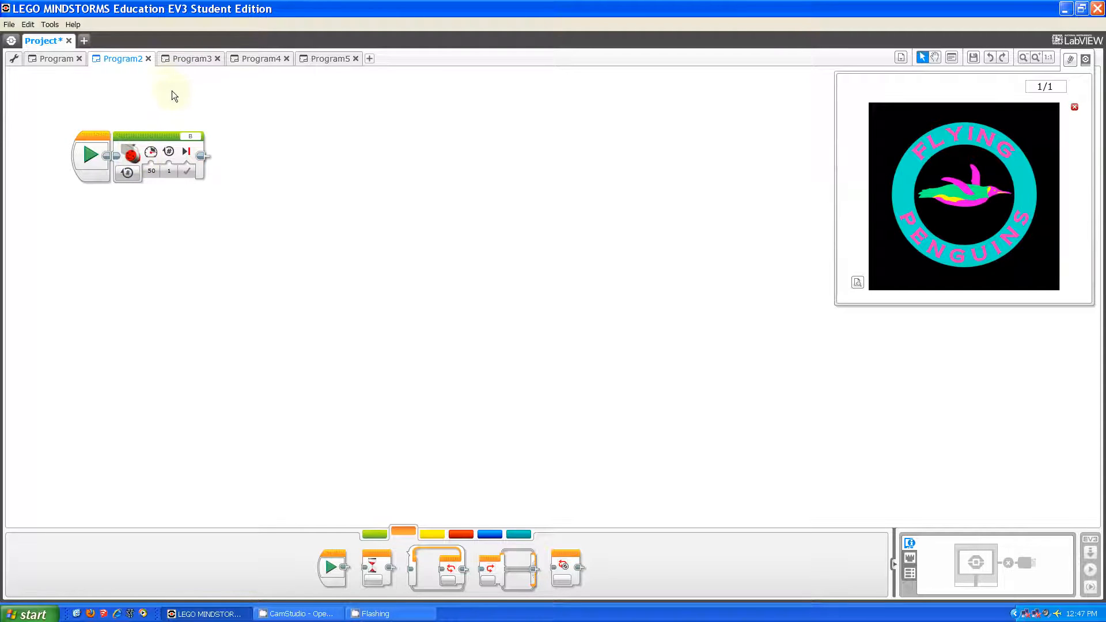
mouse_move(331, 487)
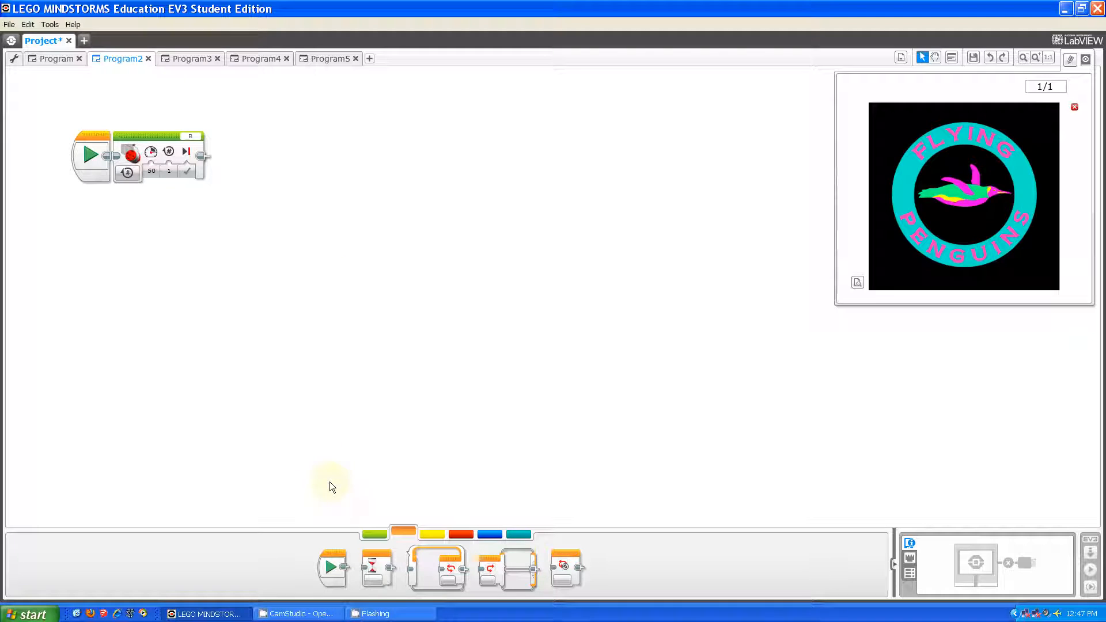
mouse_move(215, 87)
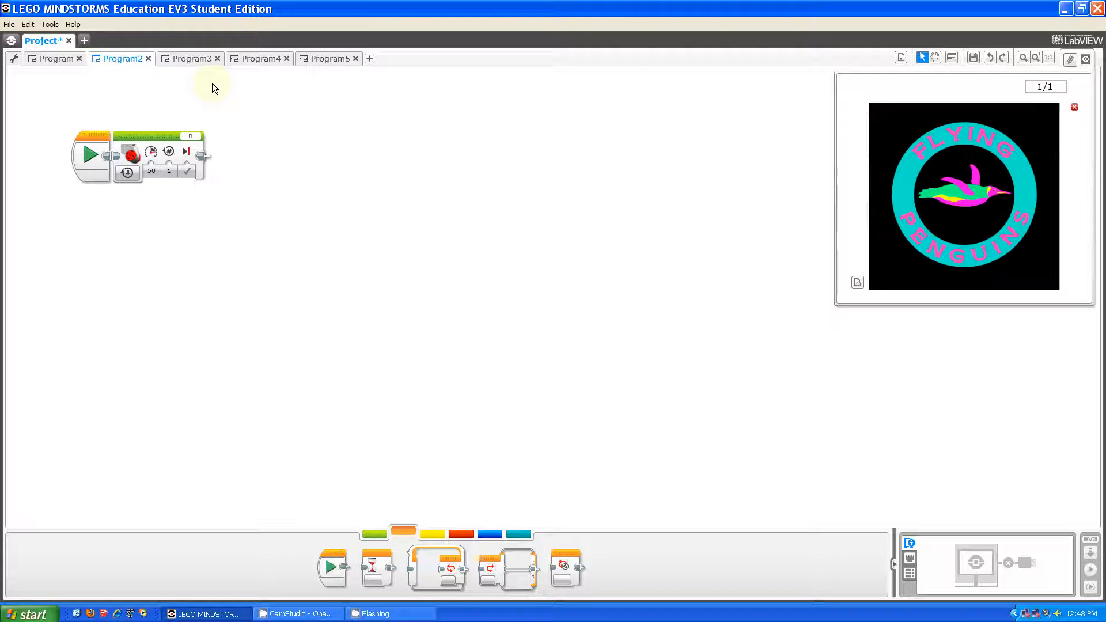
Switch to Program3, showing its Start block and Move Steering block on ports B+C
left_click(190, 57)
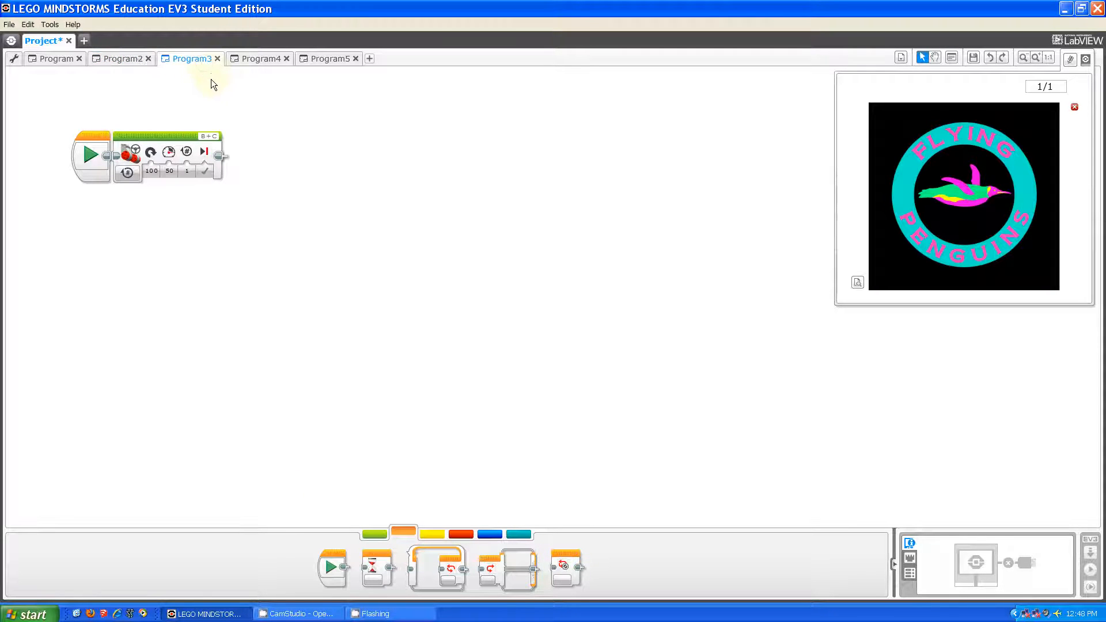
mouse_move(168, 161)
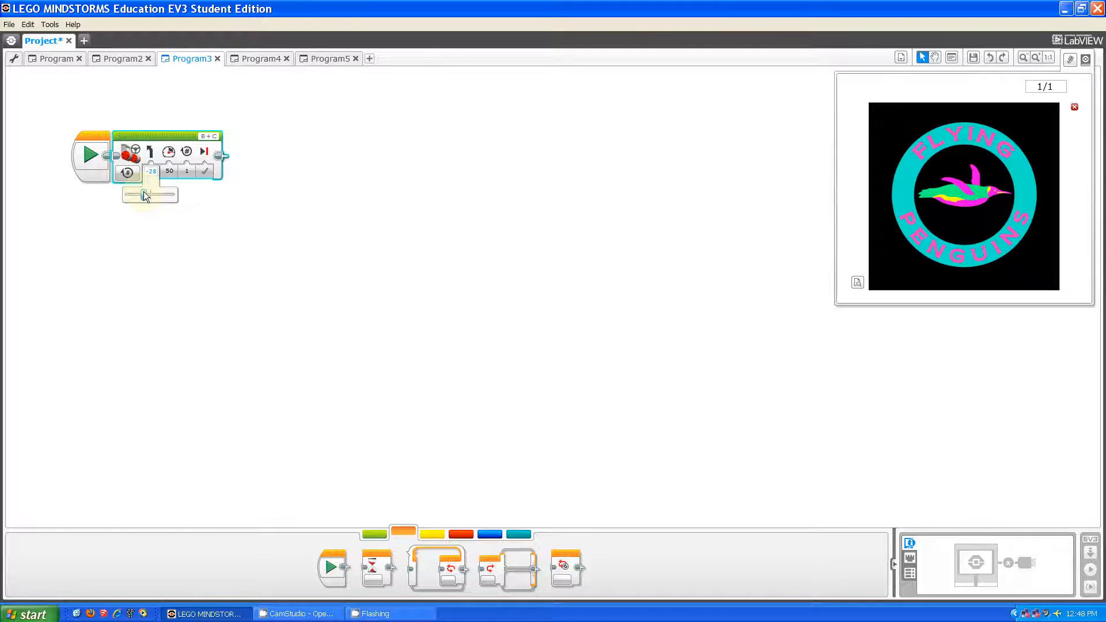
Try steering values of 100, about 41 and -100, finally settling on 100
left_click_drag(143, 195, 161, 192)
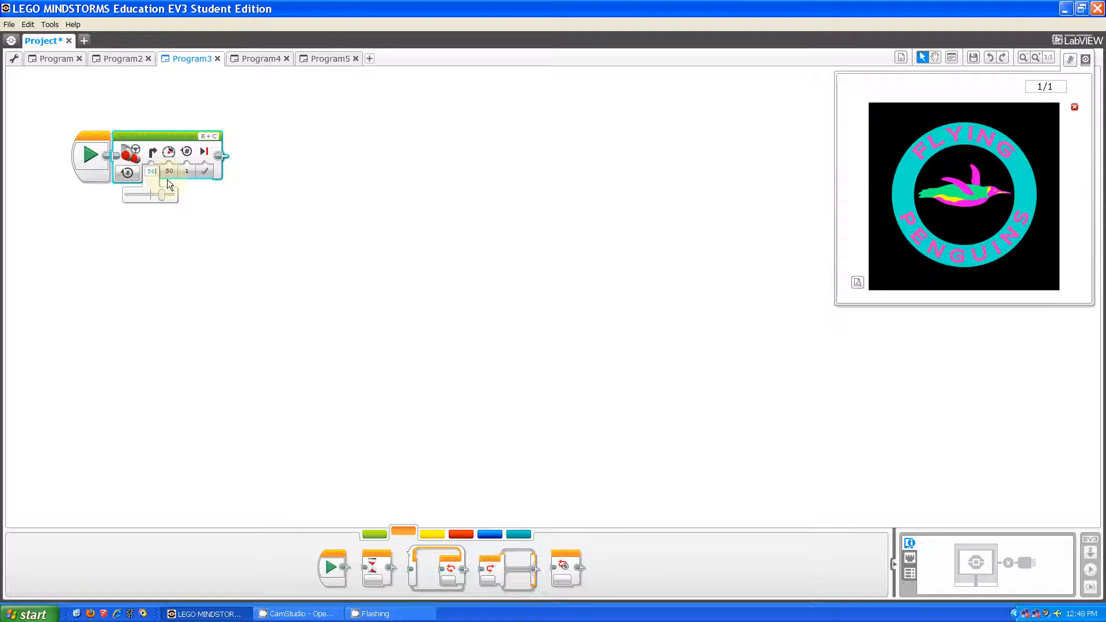
mouse_move(169, 152)
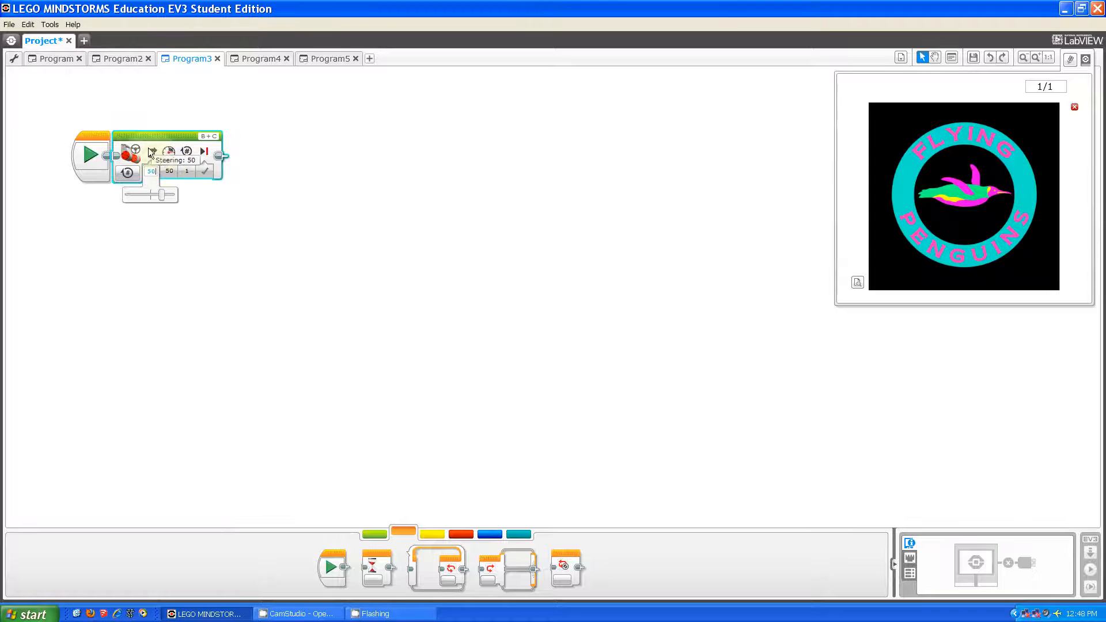
left_click_drag(149, 195, 173, 197)
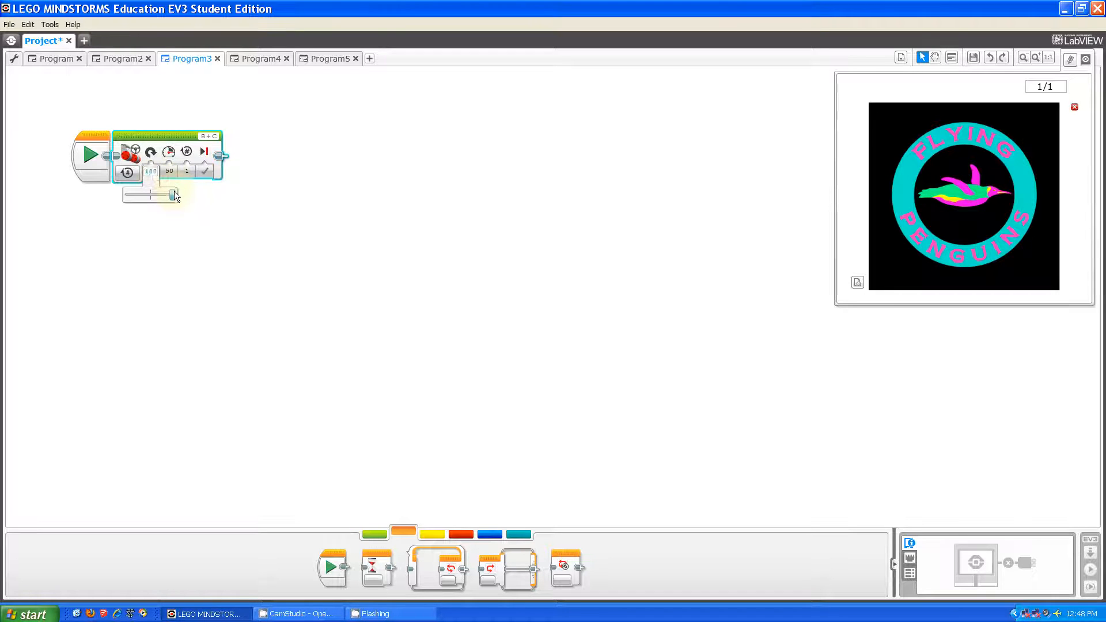
left_click_drag(172, 195, 161, 196)
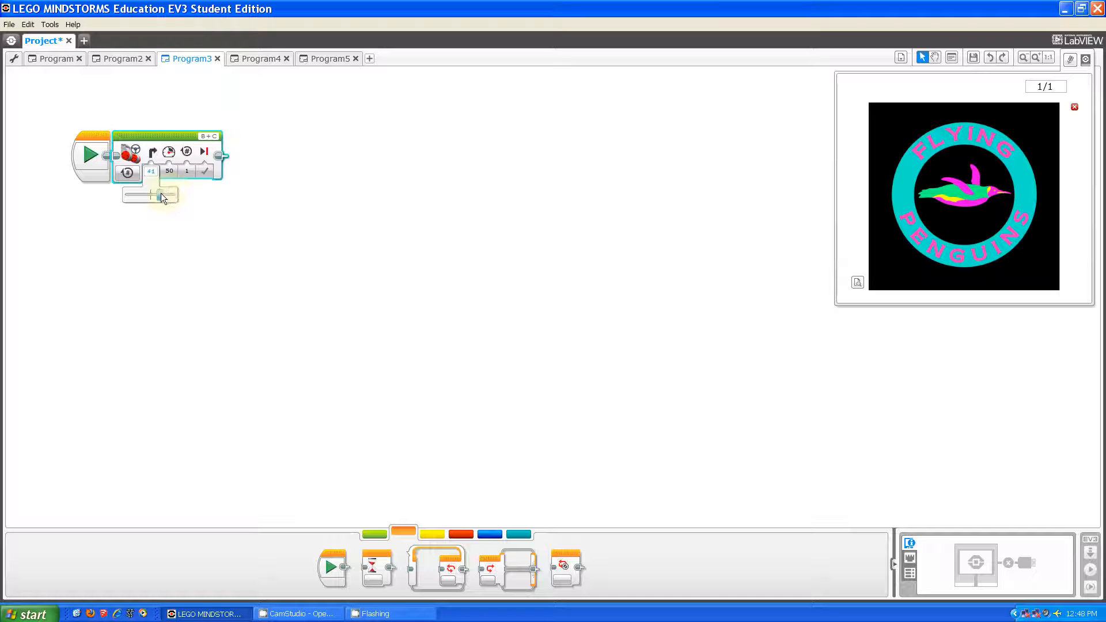
left_click_drag(161, 198, 123, 196)
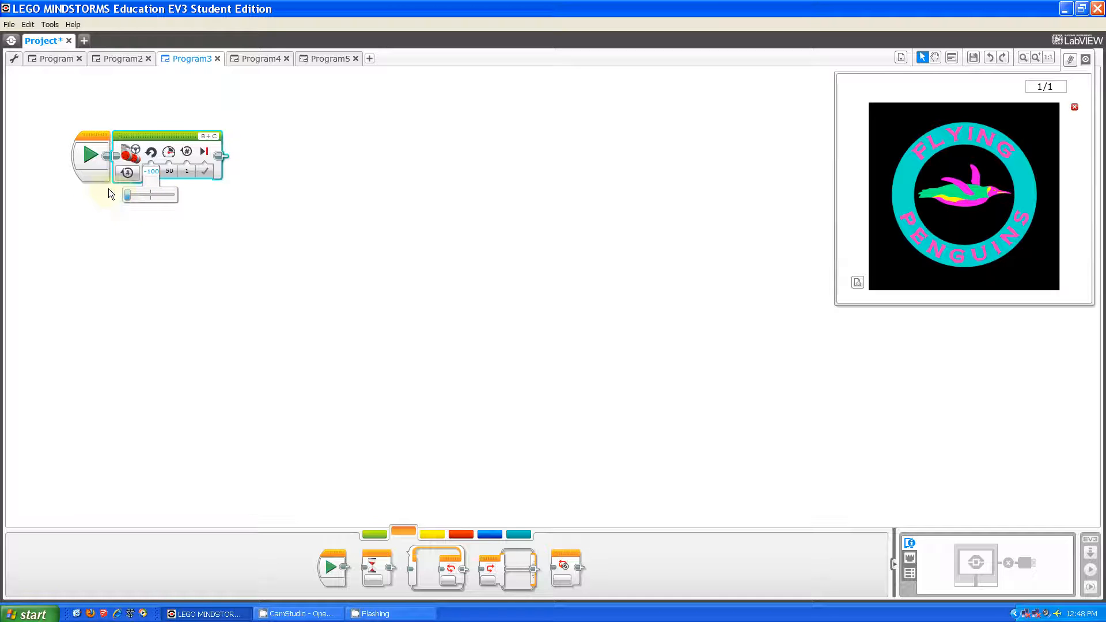
left_click_drag(123, 196, 174, 195)
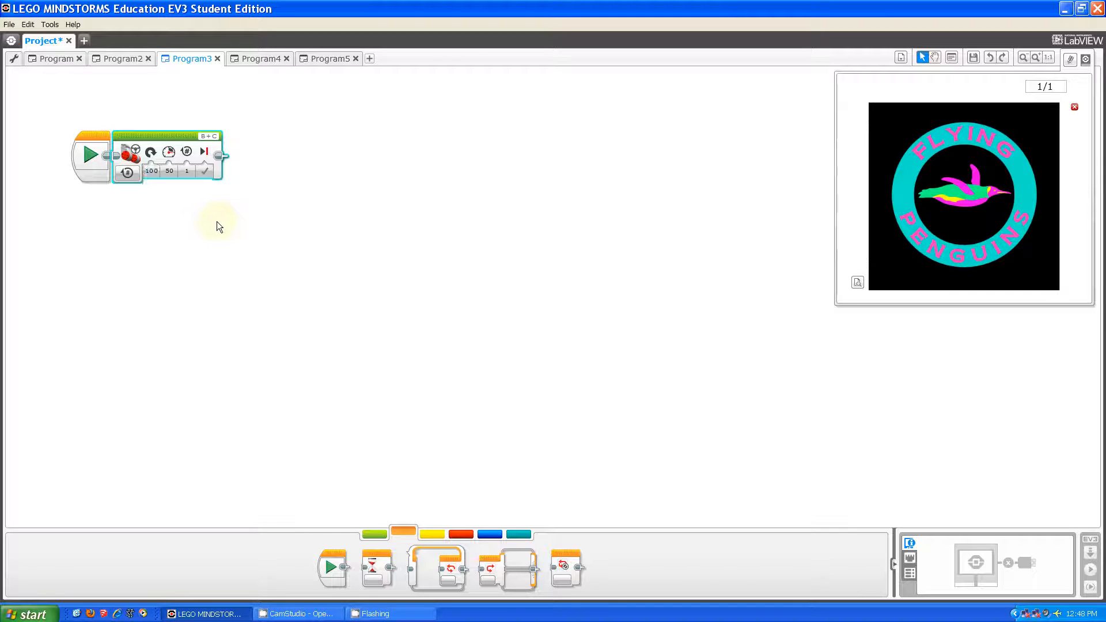
mouse_move(417, 313)
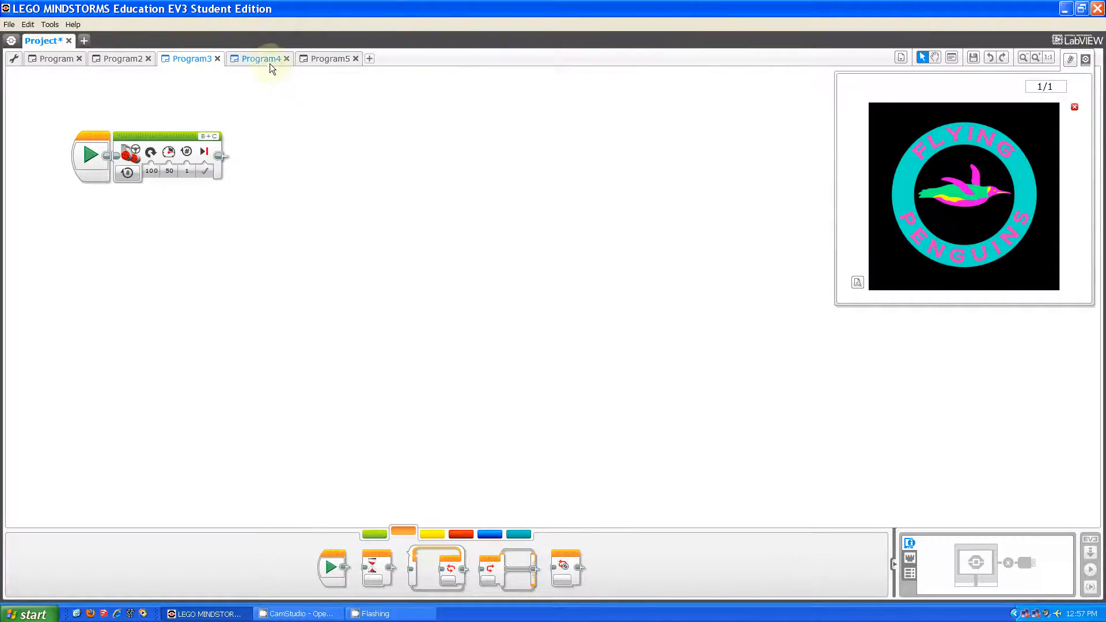
left_click(261, 58)
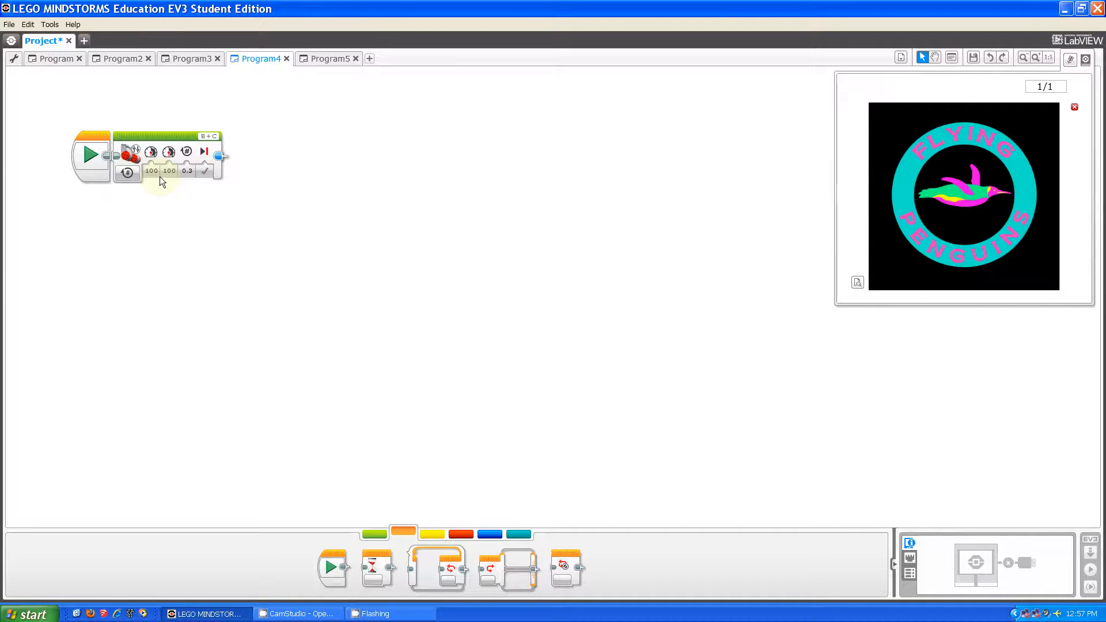
Glance back at Program3, then return to Program4's 100/100 Move Tank block
left_click(169, 170)
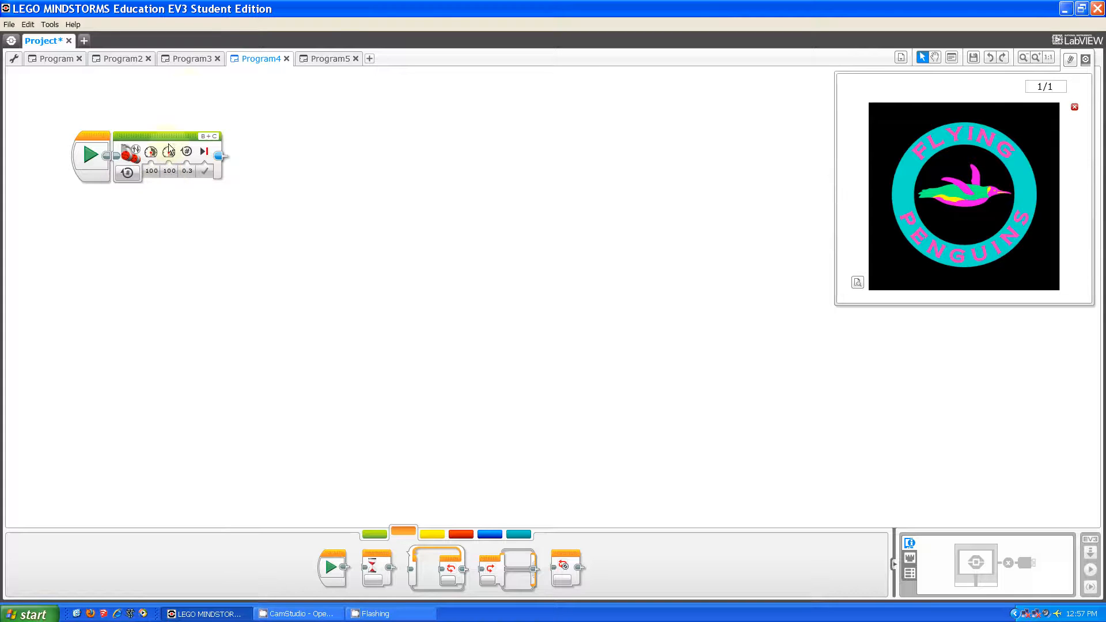
left_click(191, 57)
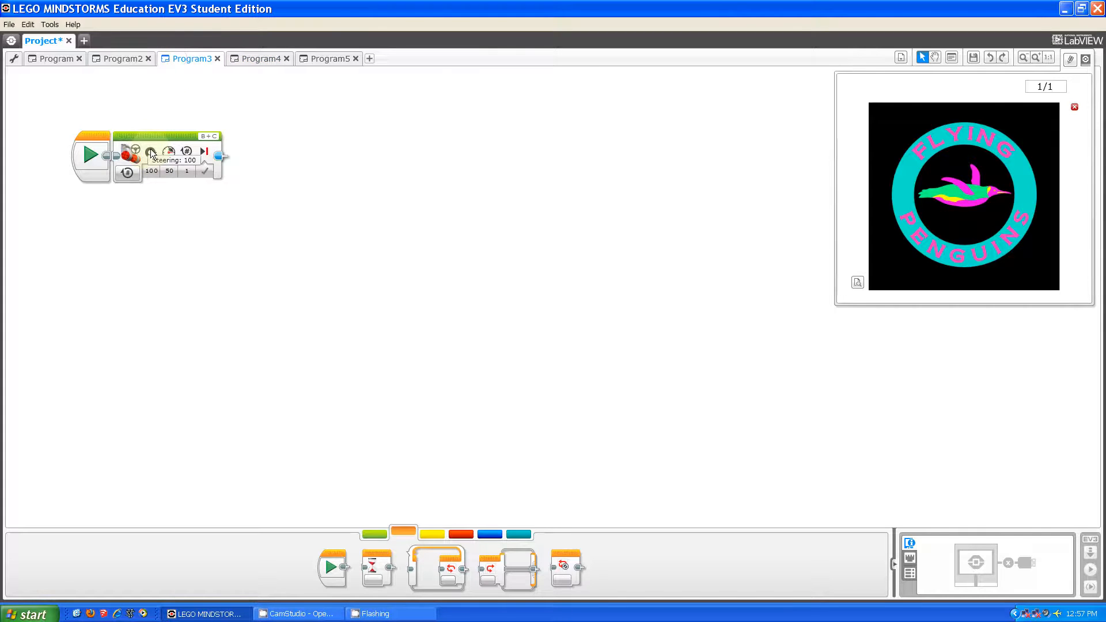
left_click(260, 58)
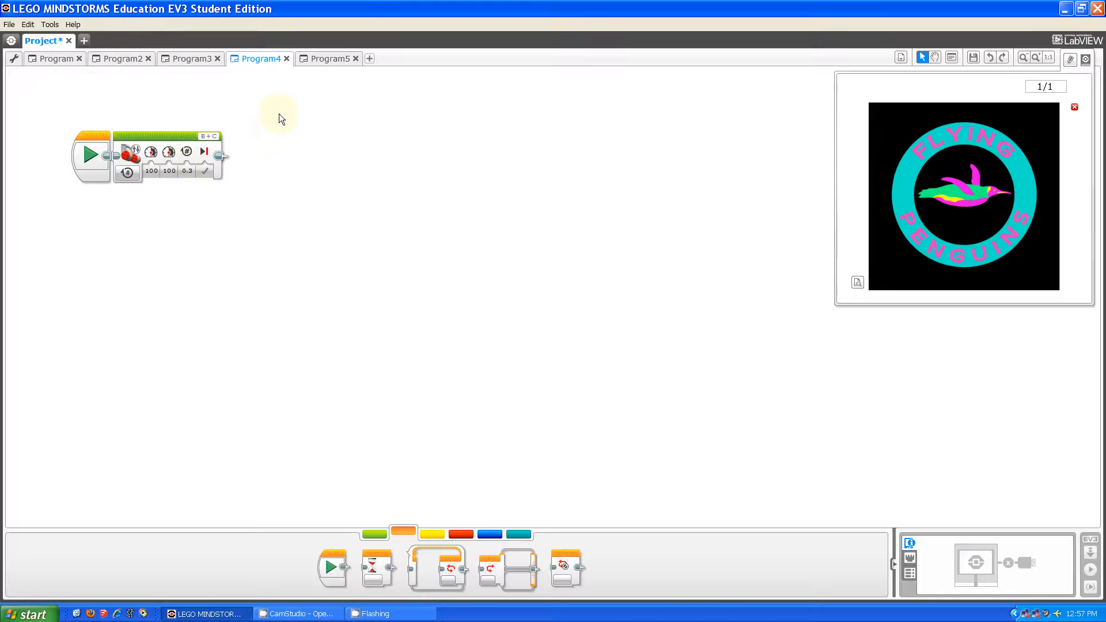
mouse_move(272, 126)
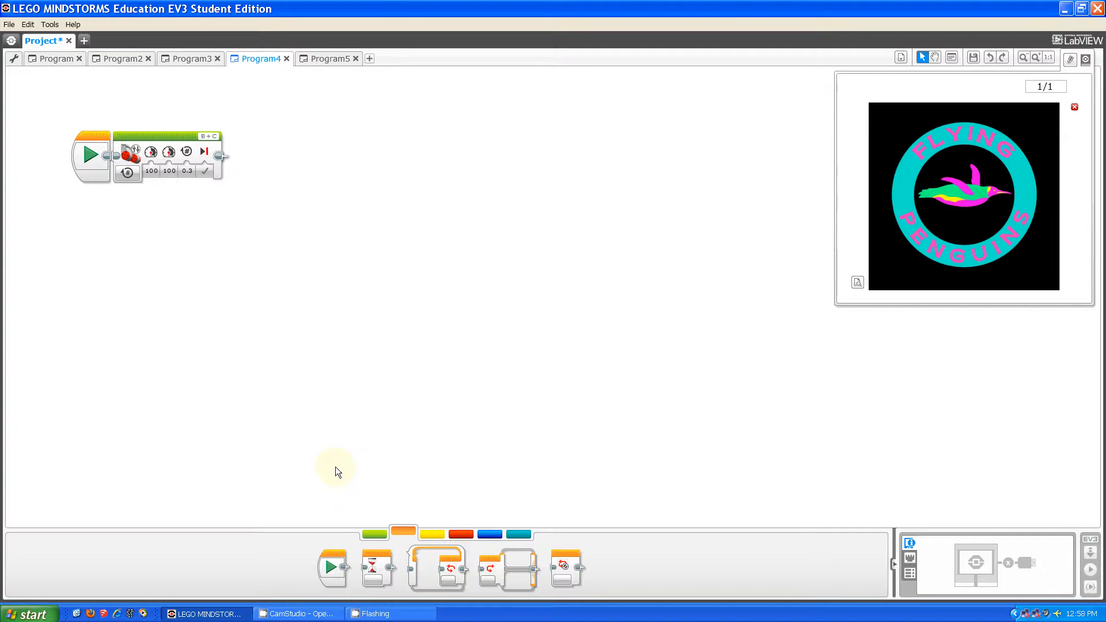
mouse_move(324, 337)
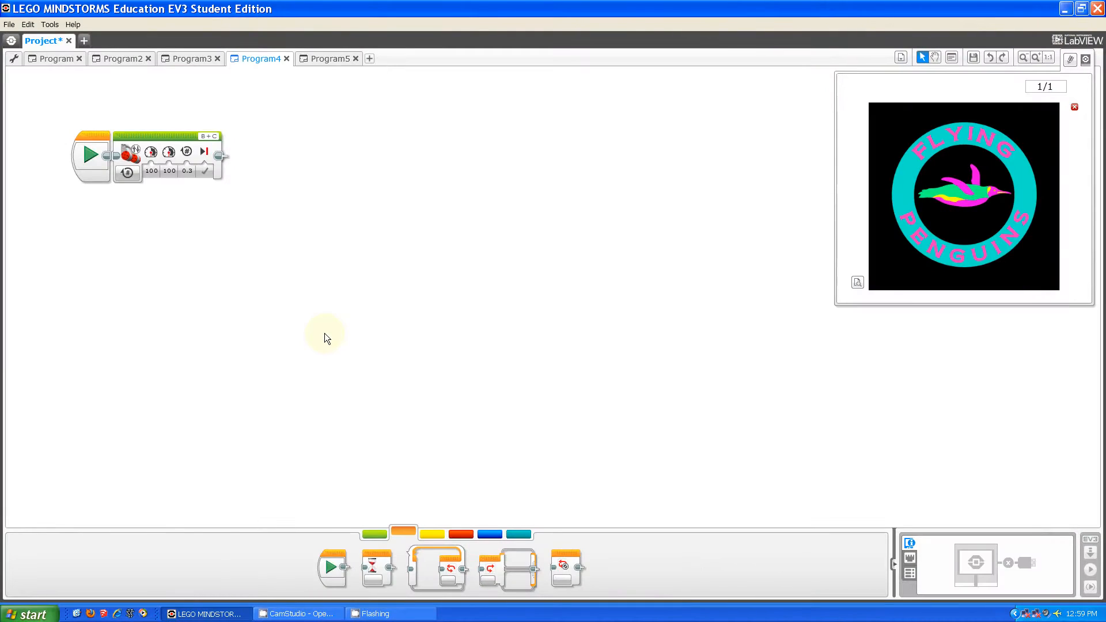